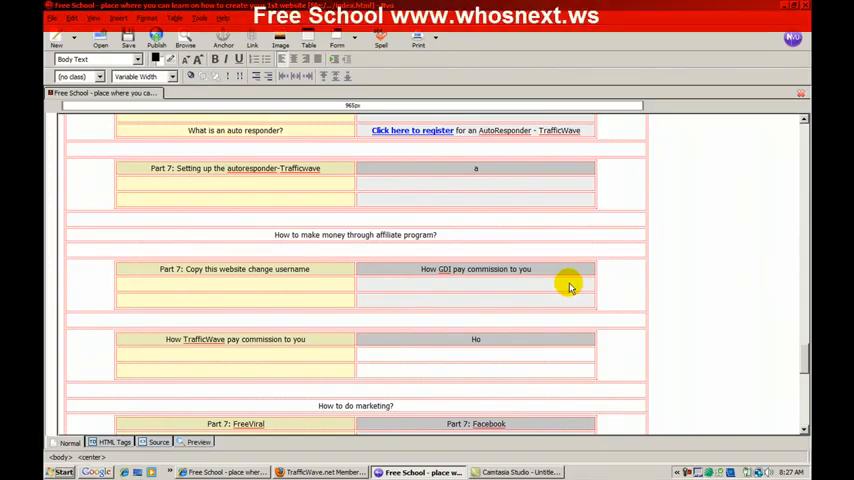
pyautogui.moveTo(384, 260)
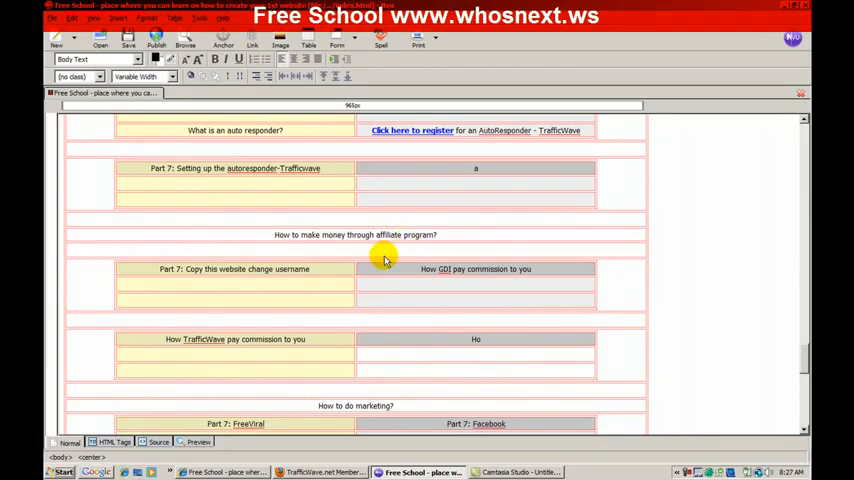
pyautogui.moveTo(564, 282)
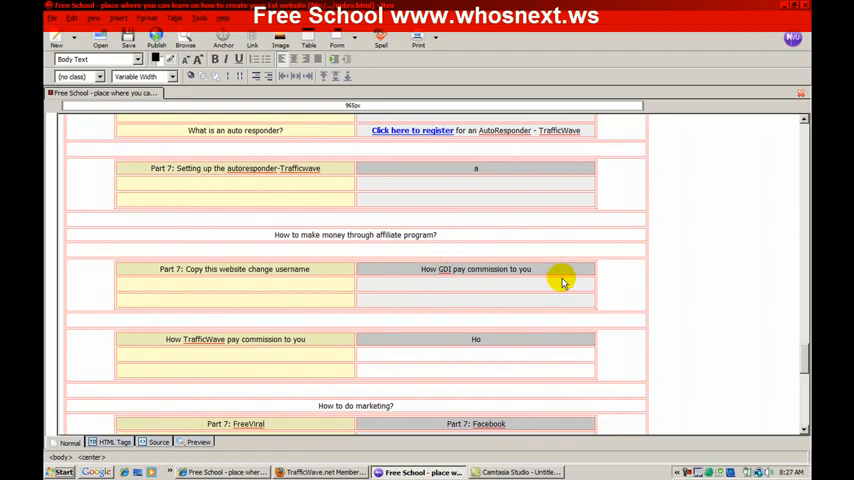
pyautogui.moveTo(600, 270)
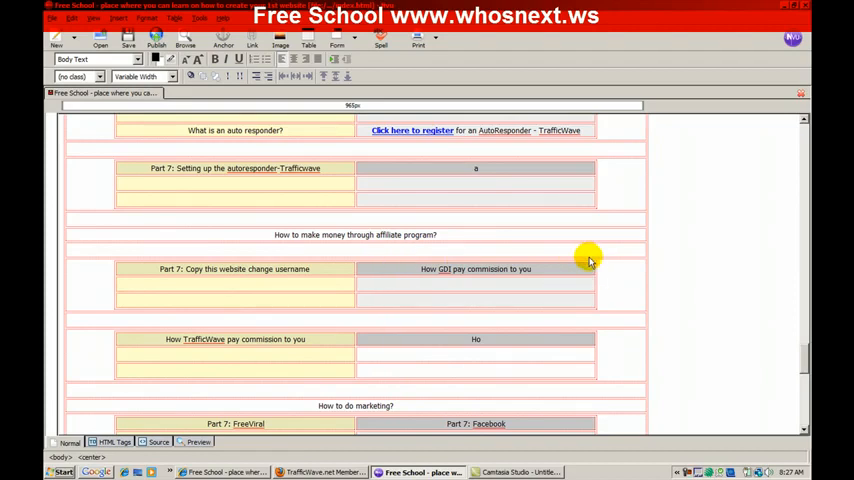
pyautogui.moveTo(520, 204)
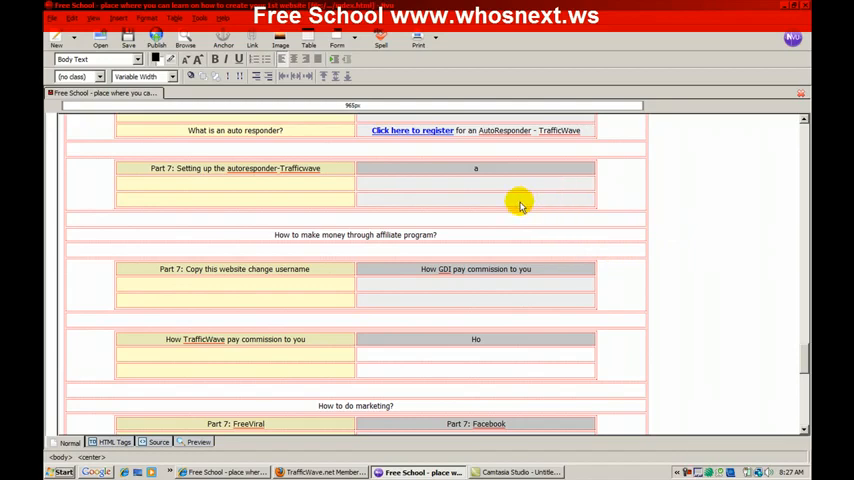
pyautogui.moveTo(384, 180)
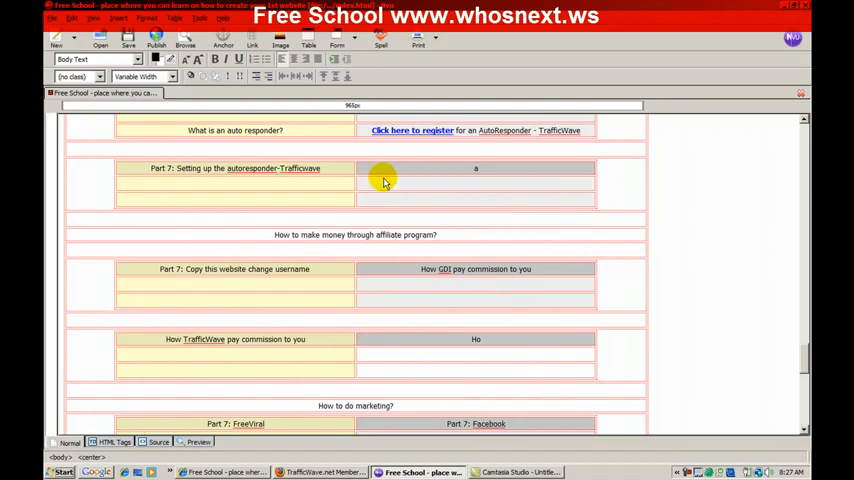
pyautogui.moveTo(444, 202)
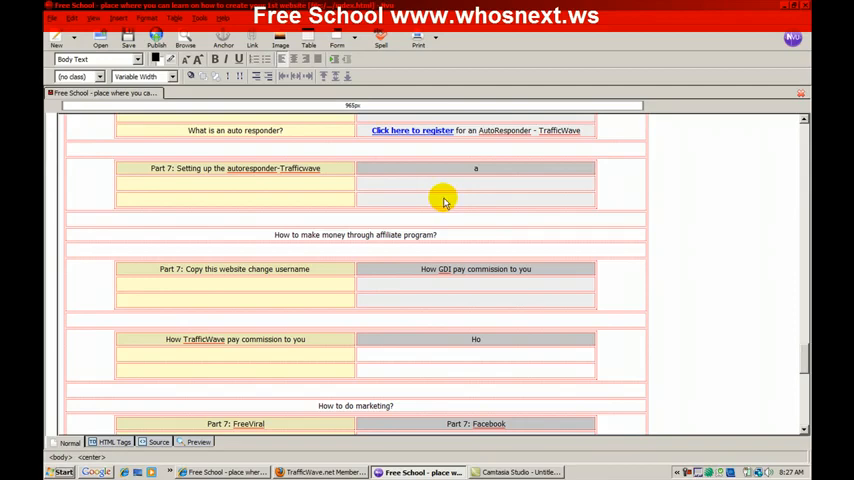
pyautogui.moveTo(520, 182)
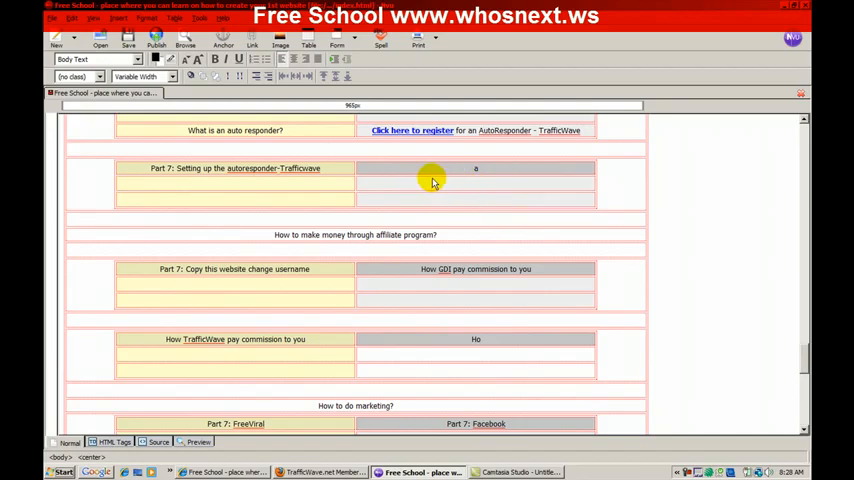
pyautogui.moveTo(408, 176)
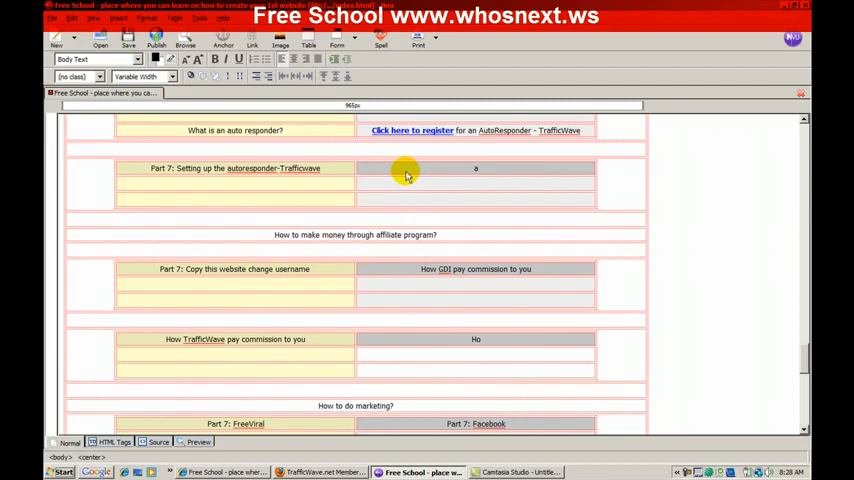
pyautogui.moveTo(340, 168)
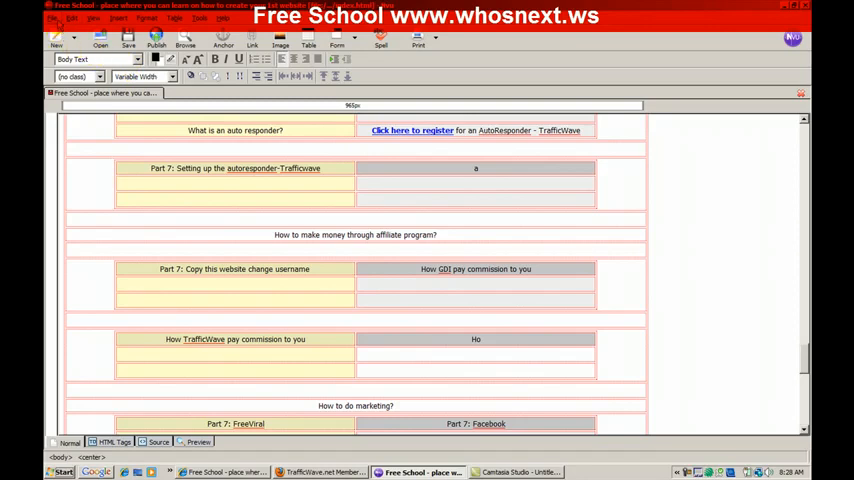
pyautogui.moveTo(334, 456)
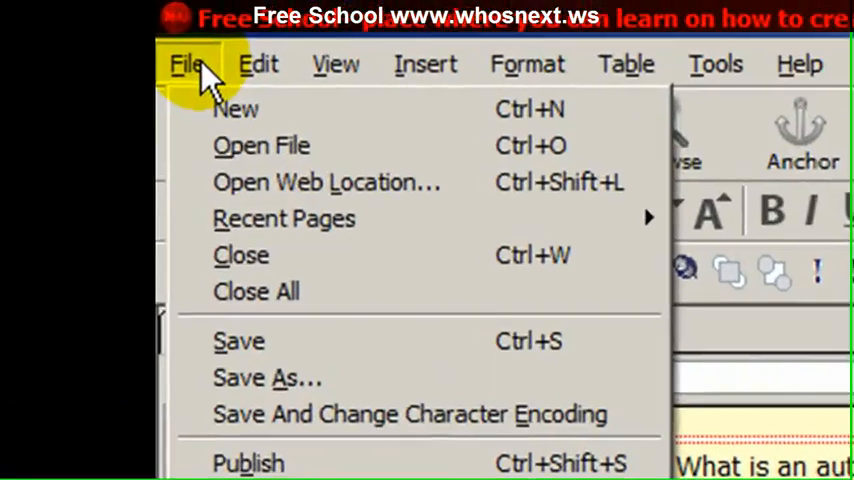
pyautogui.moveTo(324, 184)
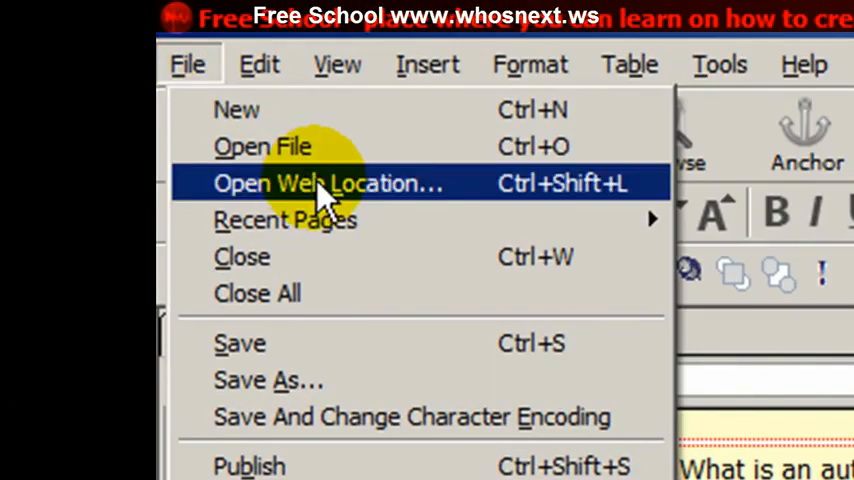
pyautogui.click(324, 184)
pyautogui.write('http')
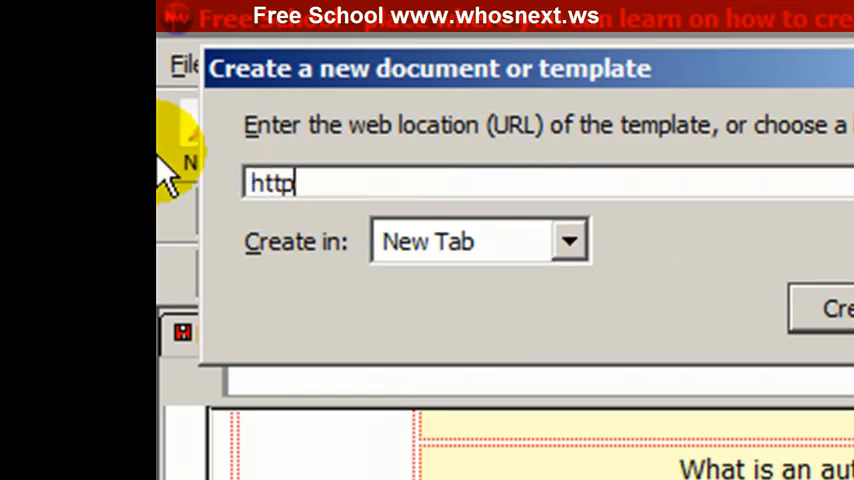
pyautogui.write('://')
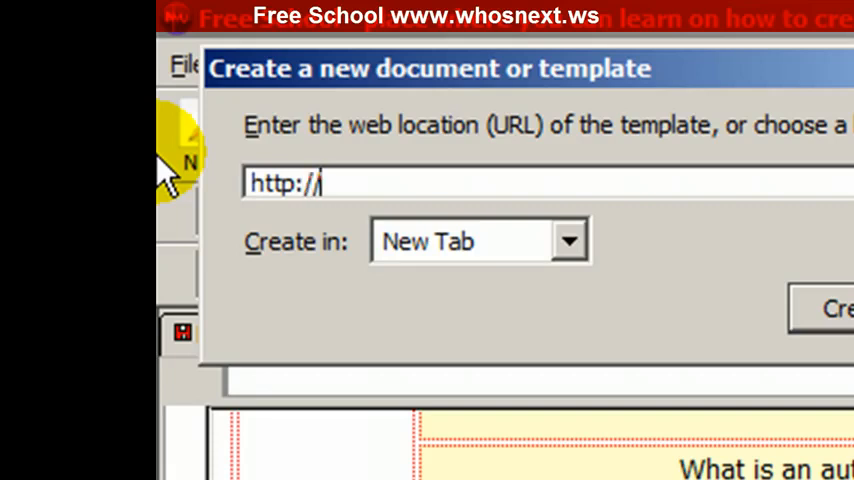
pyautogui.write('whosn')
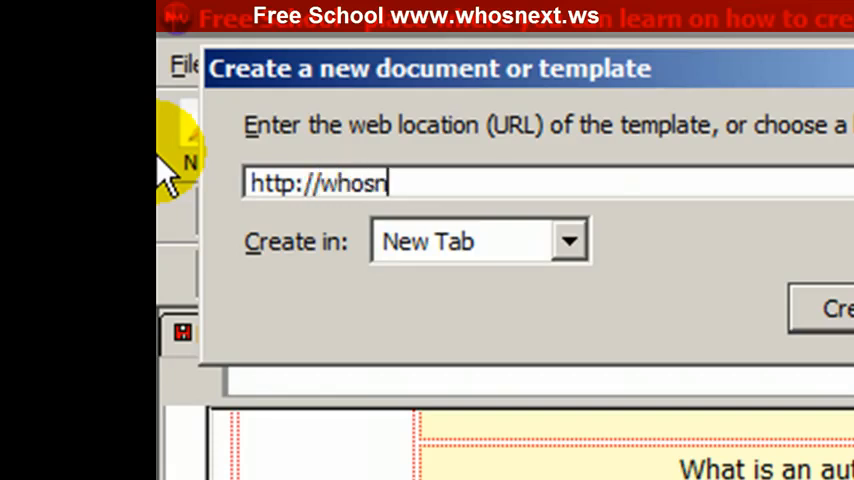
pyautogui.write('ext.w')
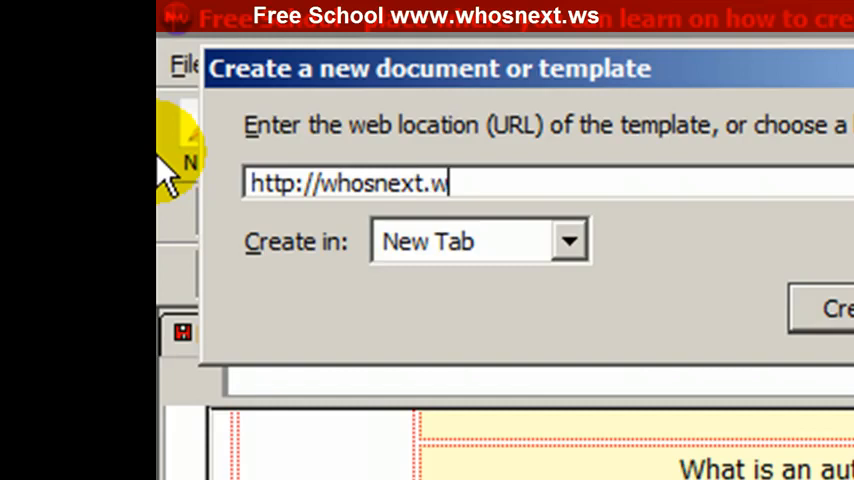
pyautogui.write('s')
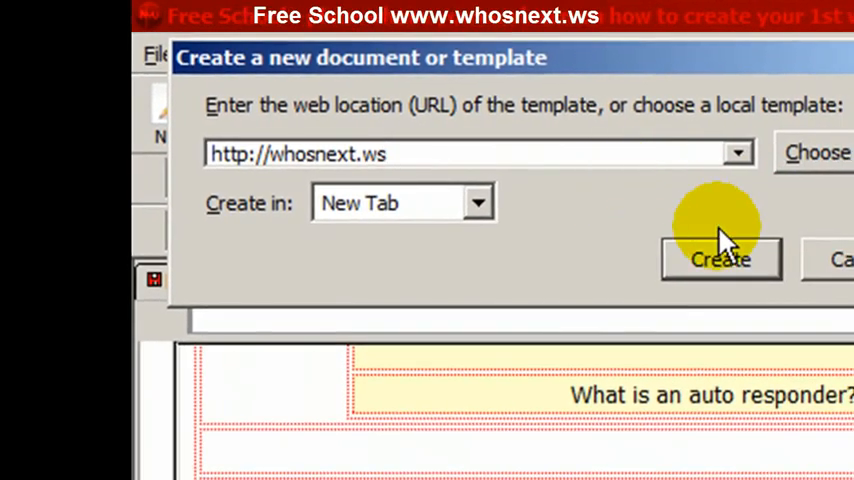
pyautogui.moveTo(720, 230)
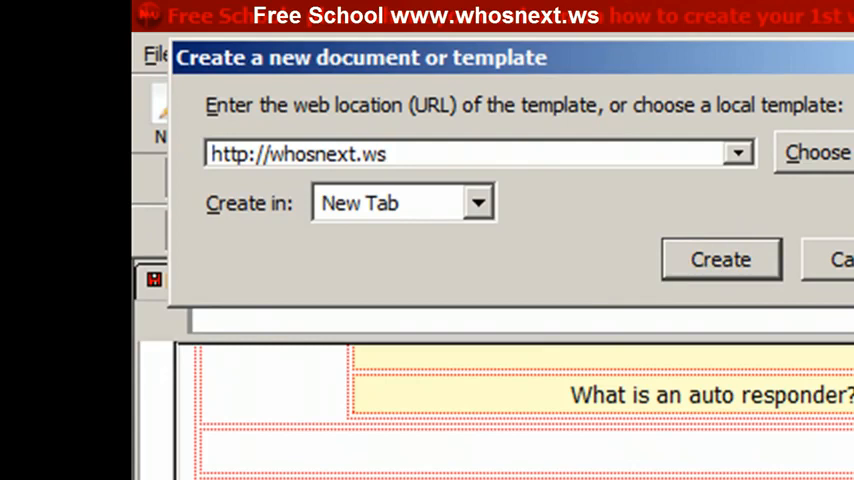
pyautogui.click(720, 260)
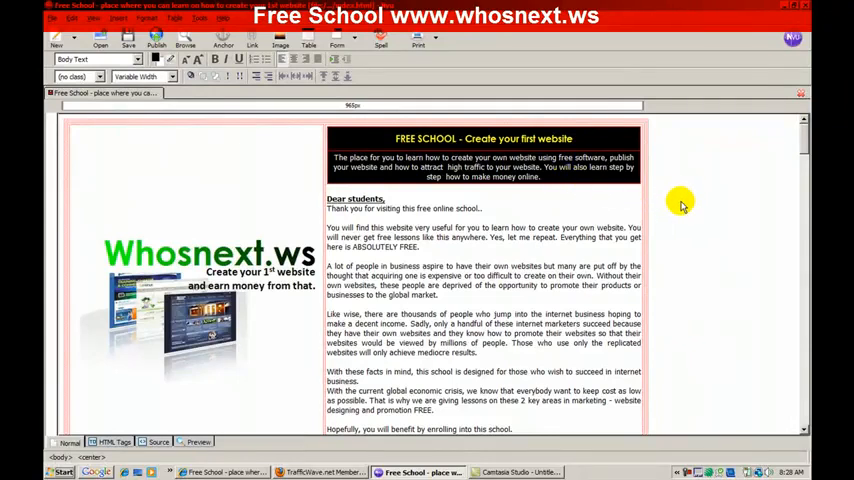
pyautogui.scroll(-3)
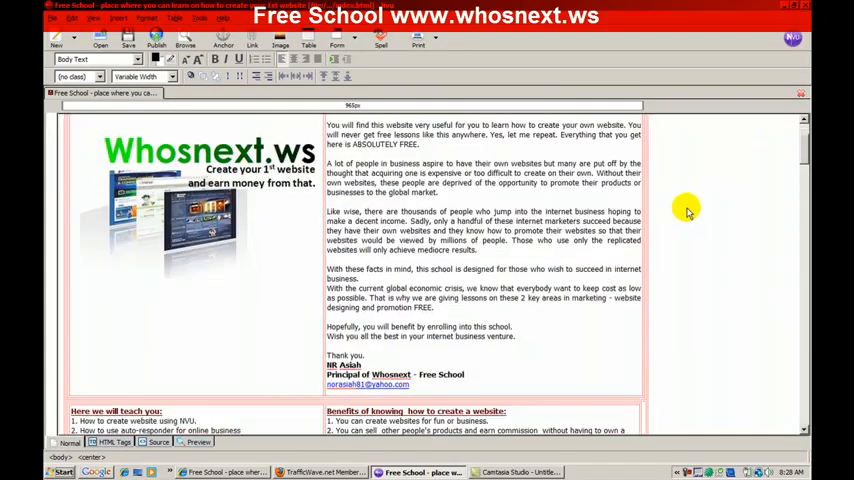
pyautogui.moveTo(708, 180)
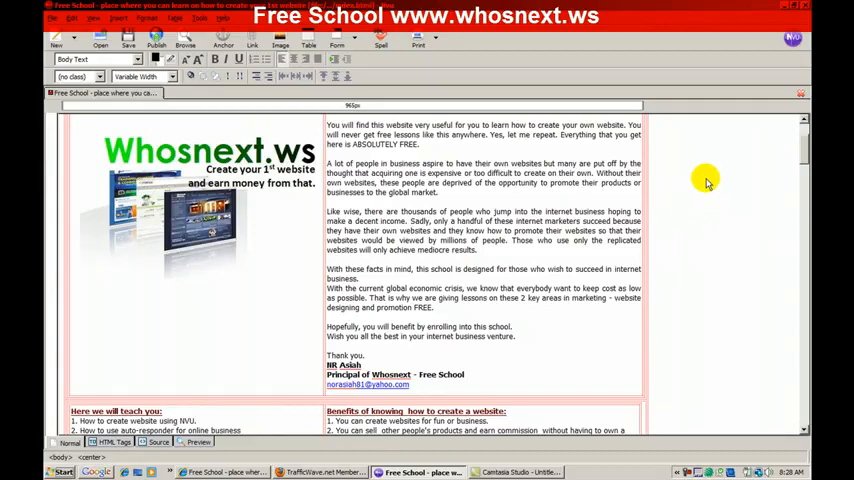
pyautogui.scroll(3)
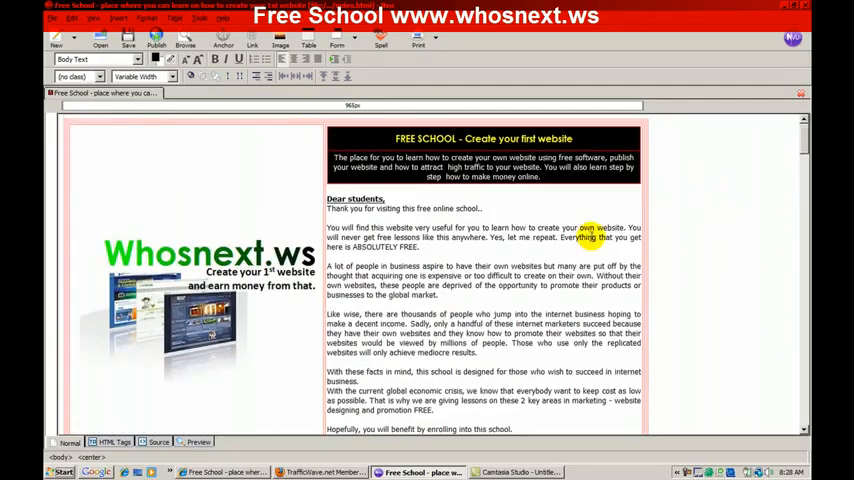
pyautogui.moveTo(692, 240)
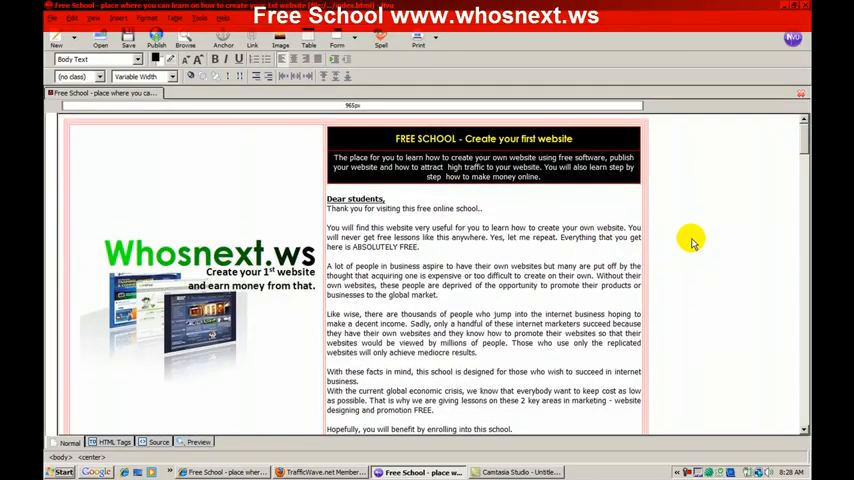
pyautogui.scroll(-3)
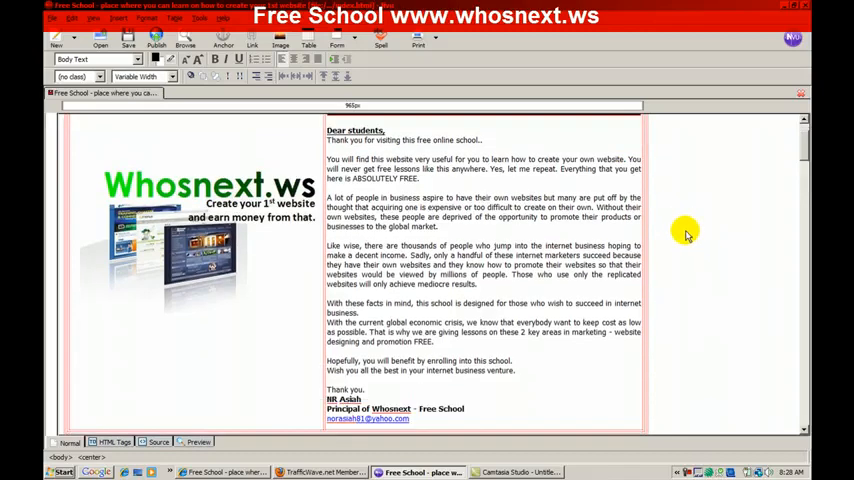
pyautogui.scroll(-3)
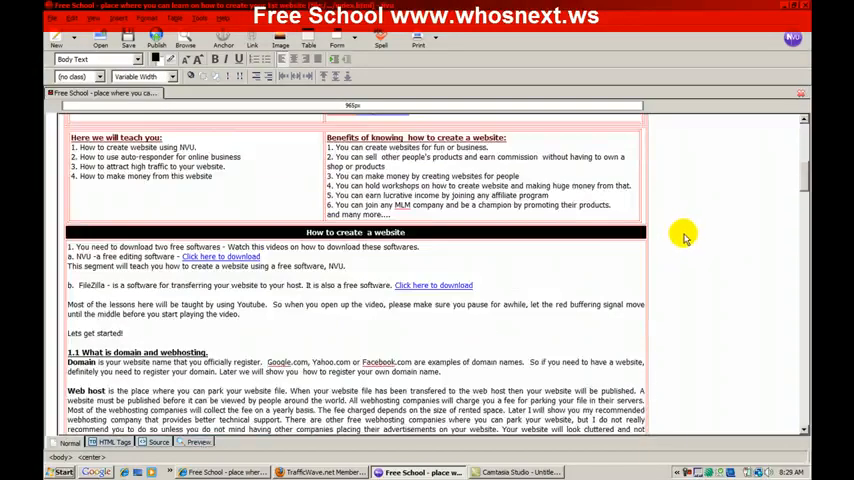
pyautogui.scroll(-3)
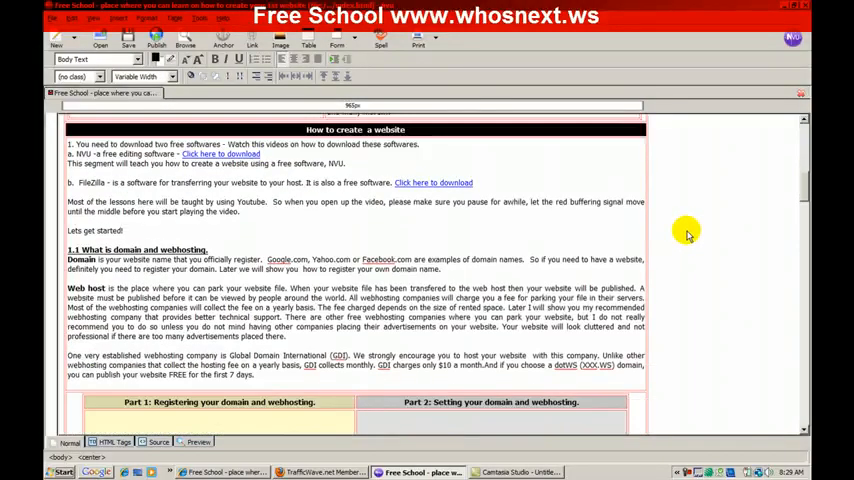
pyautogui.scroll(-3)
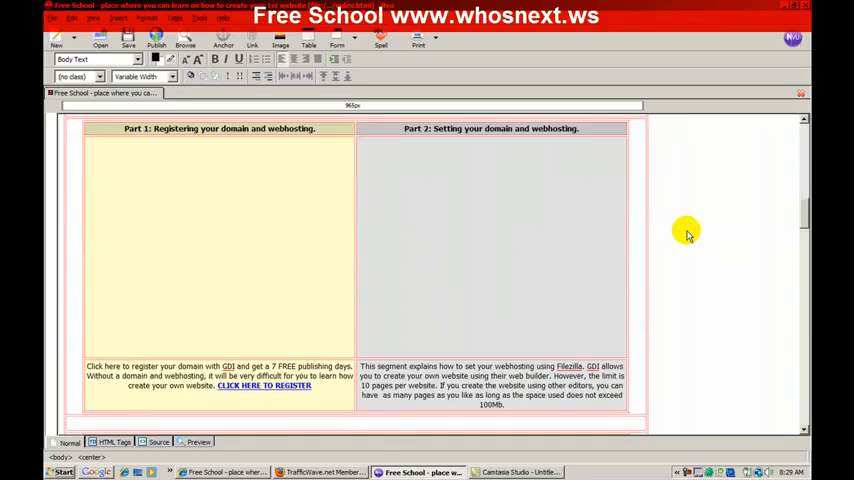
pyautogui.moveTo(540, 366)
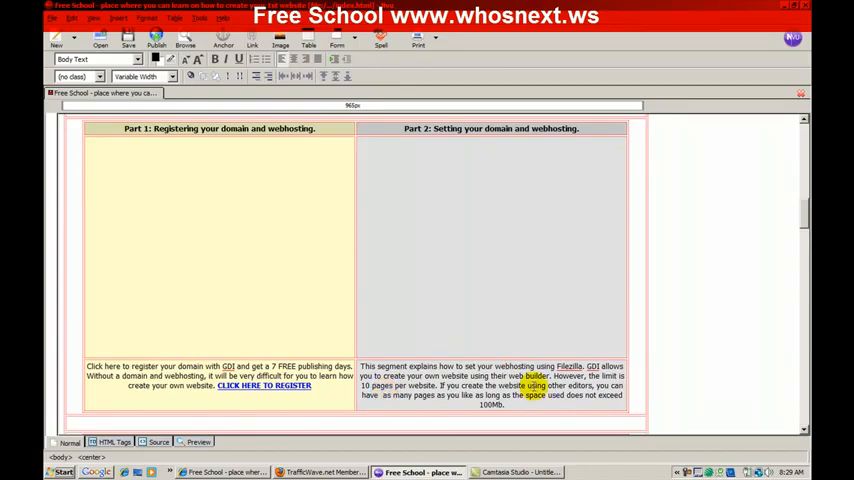
pyautogui.moveTo(756, 372)
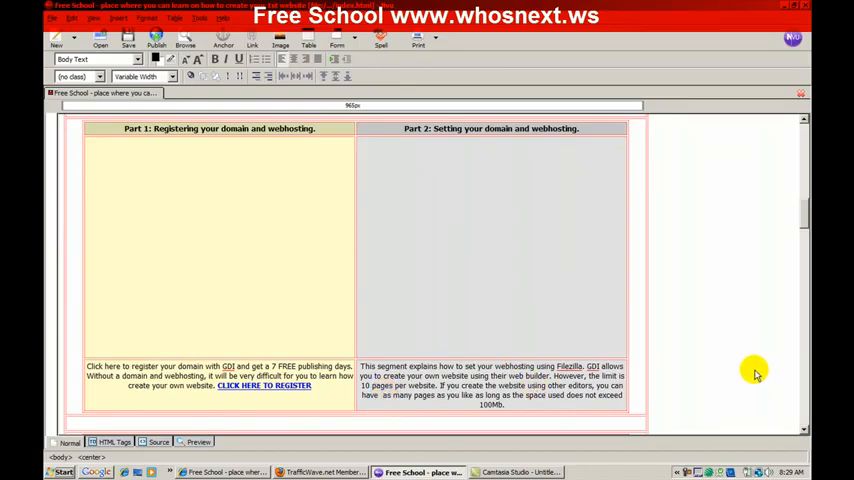
pyautogui.moveTo(732, 358)
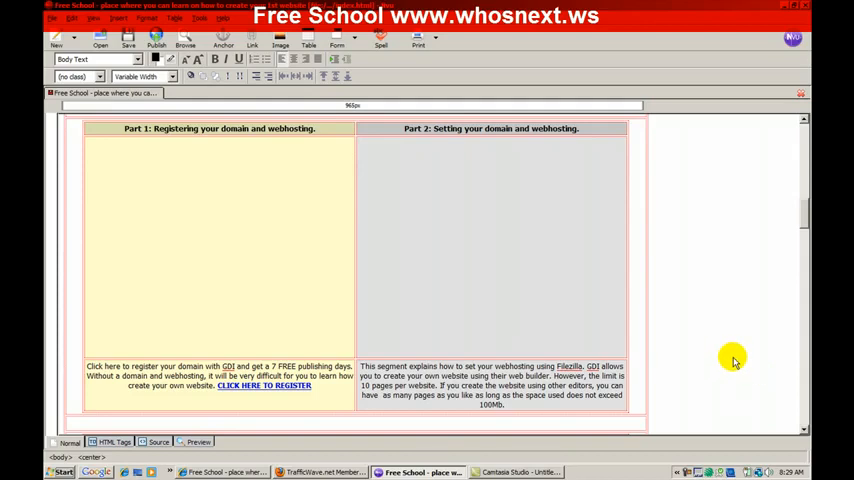
pyautogui.moveTo(702, 356)
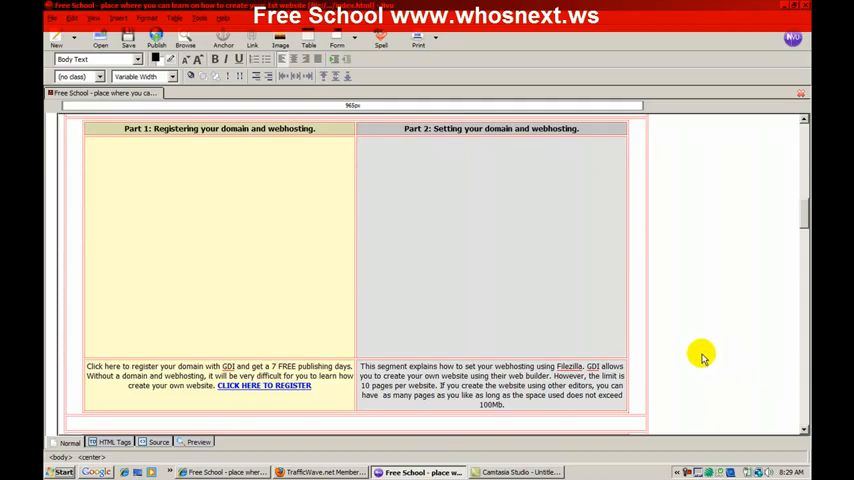
pyautogui.moveTo(356, 388)
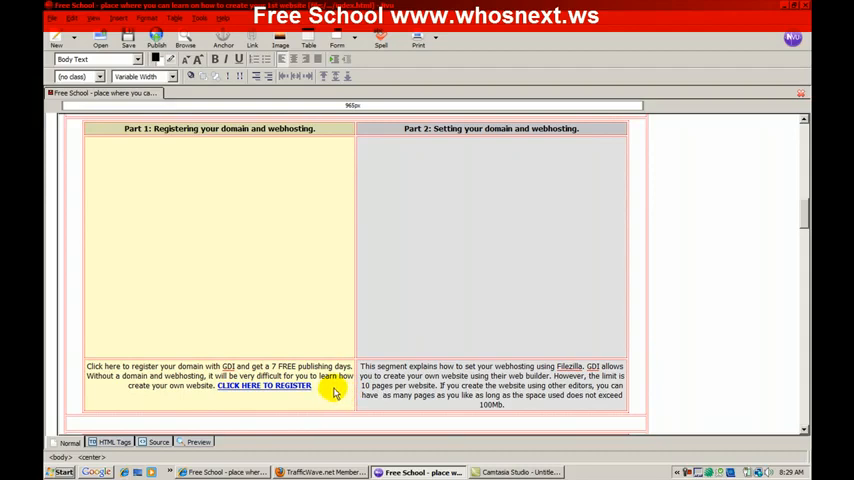
pyautogui.moveTo(732, 288)
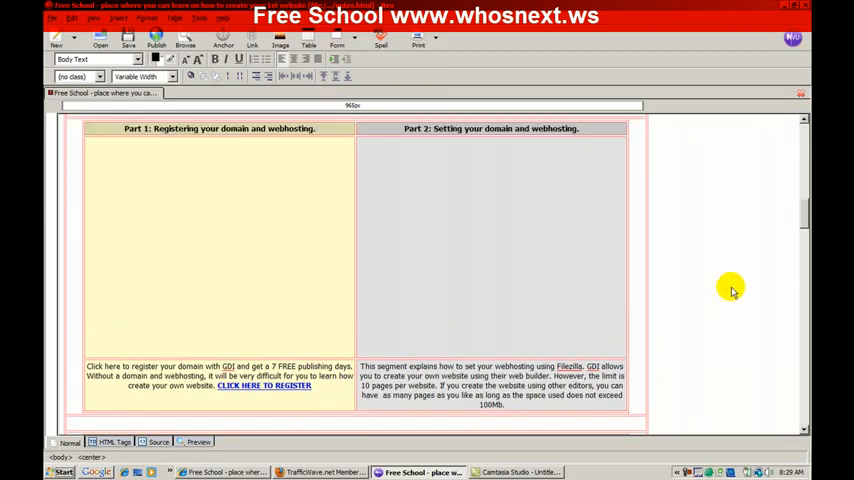
pyautogui.moveTo(228, 216)
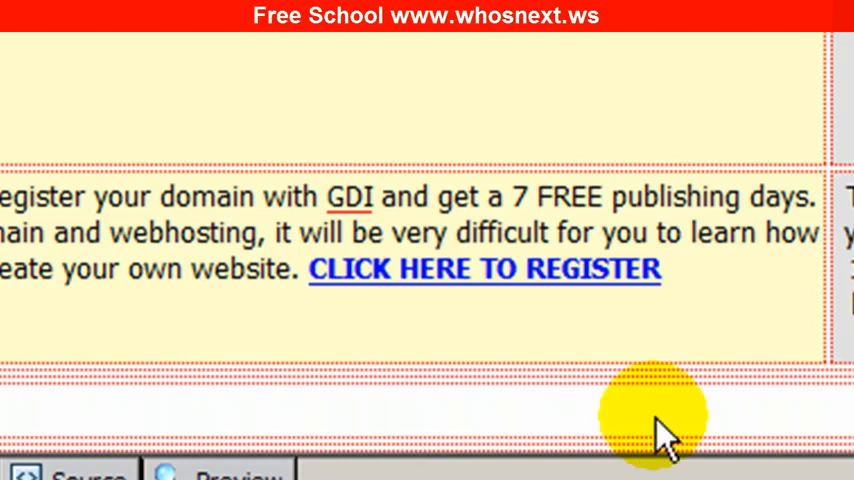
pyautogui.moveTo(500, 270)
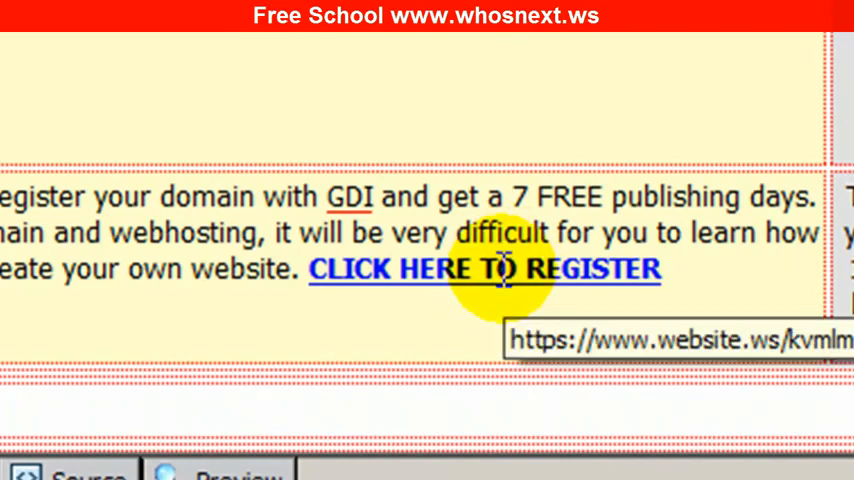
# Confirm the registration link's edited affiliate address and move to the autoresponder section.
pyautogui.scroll(3)
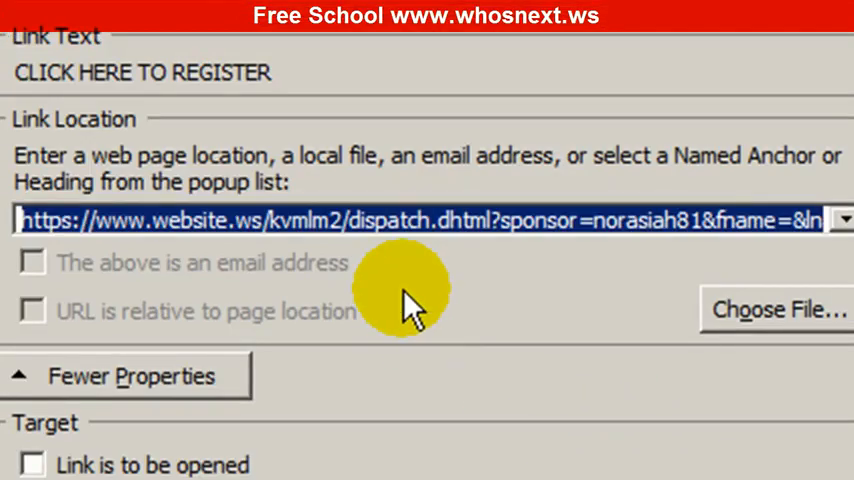
pyautogui.moveTo(196, 40)
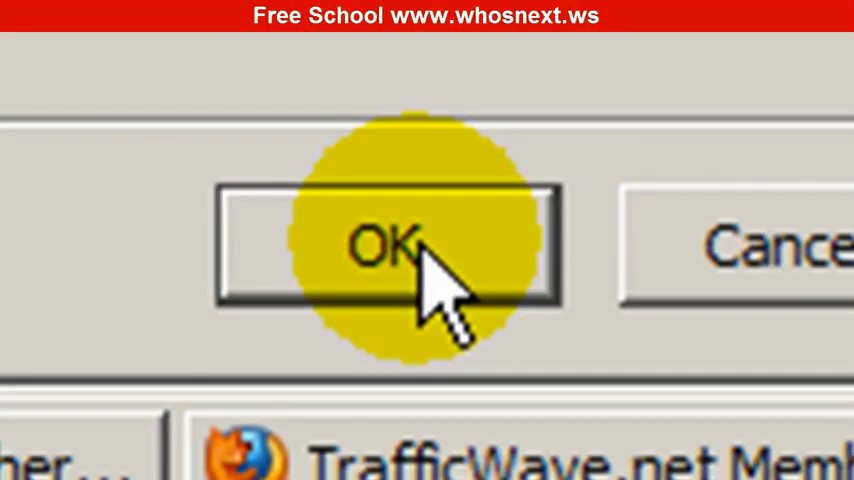
pyautogui.click(388, 244)
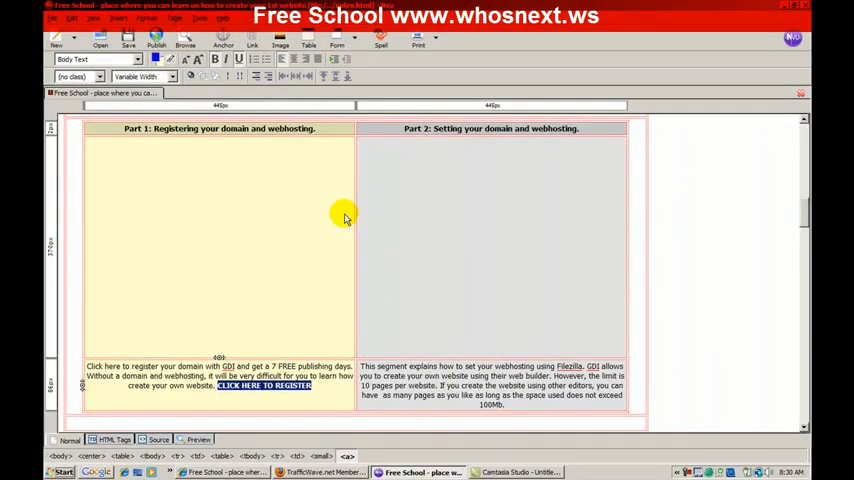
pyautogui.scroll(-3)
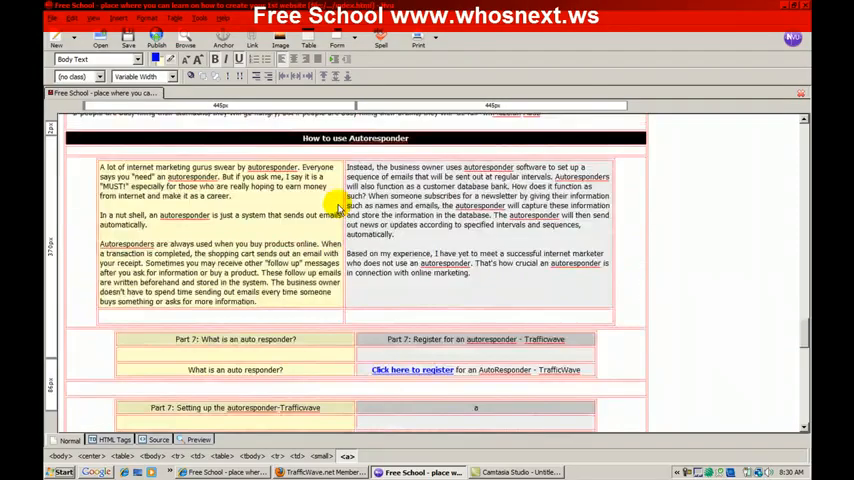
pyautogui.scroll(3)
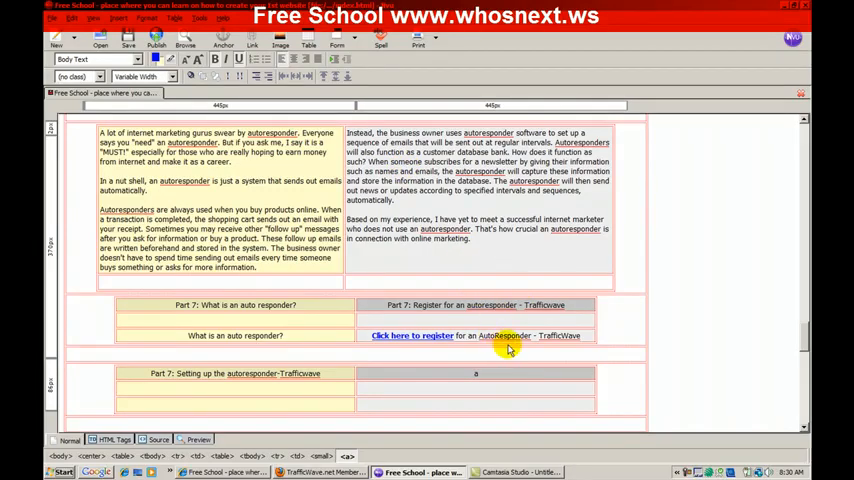
pyautogui.moveTo(330, 352)
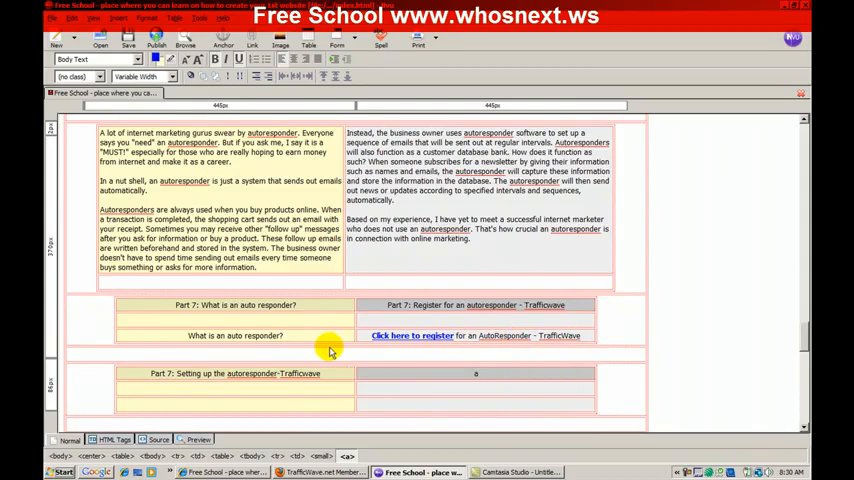
pyautogui.moveTo(450, 352)
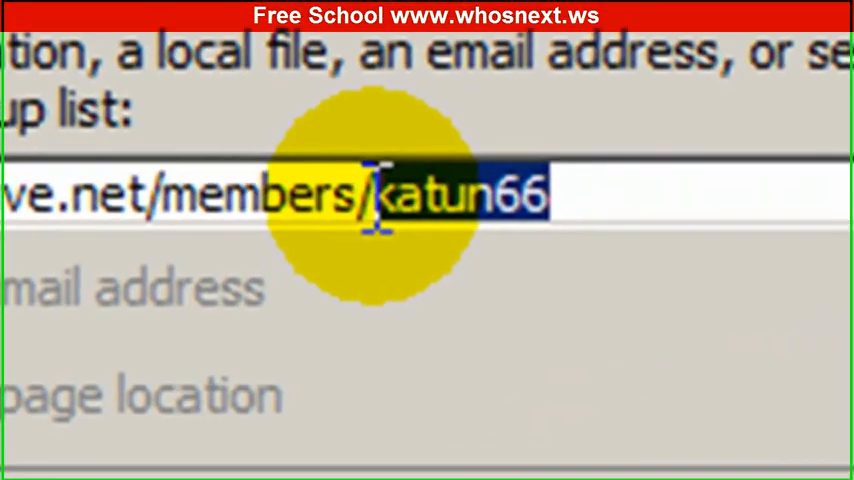
pyautogui.moveTo(490, 310)
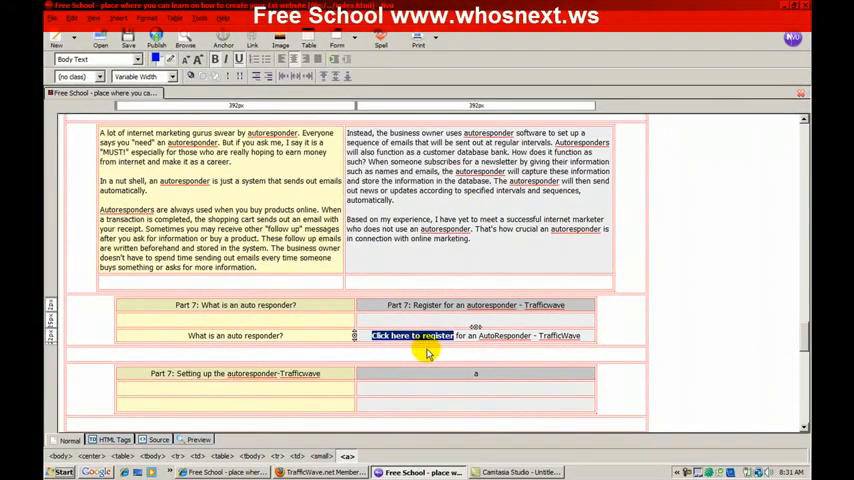
# Scroll down to the Name and Email sign-up form section.
pyautogui.scroll(-3)
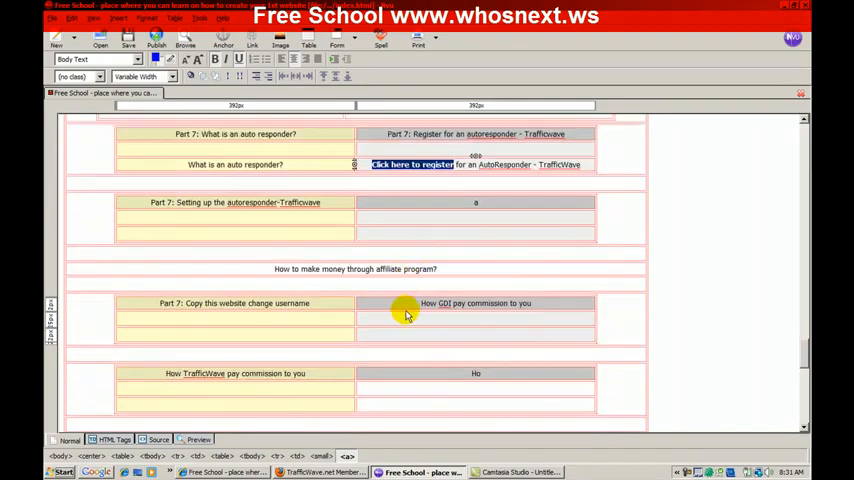
pyautogui.scroll(-3)
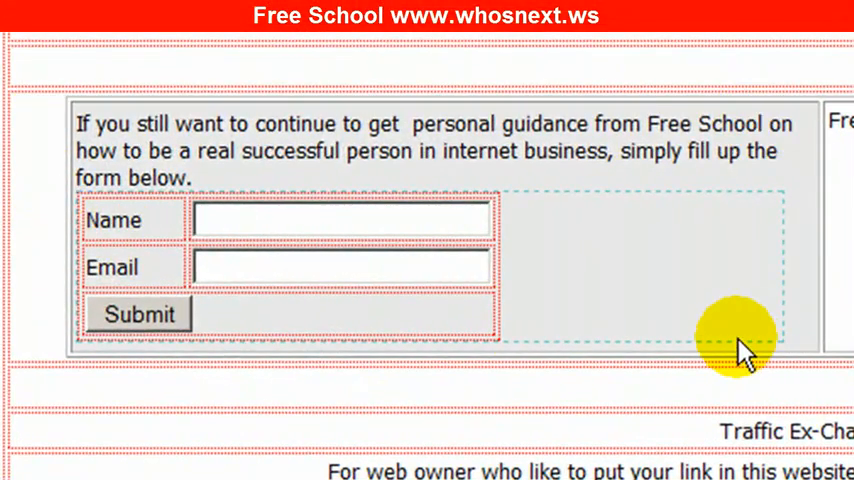
pyautogui.moveTo(740, 336)
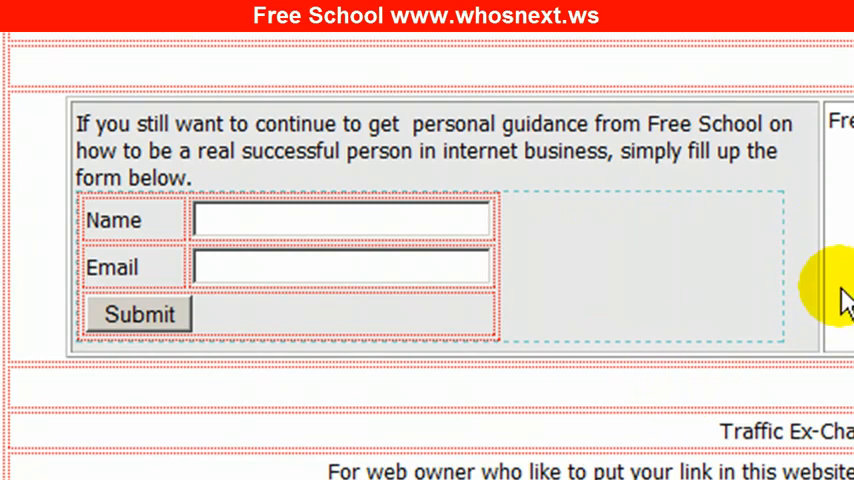
pyautogui.moveTo(710, 250)
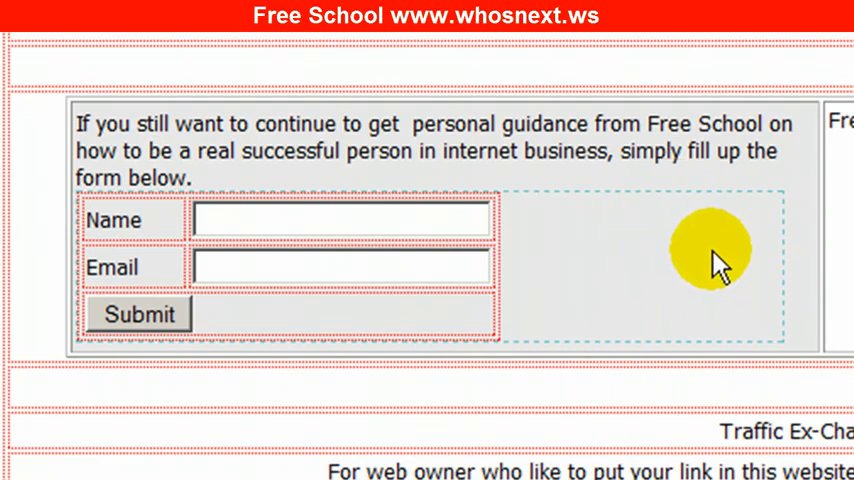
pyautogui.moveTo(680, 180)
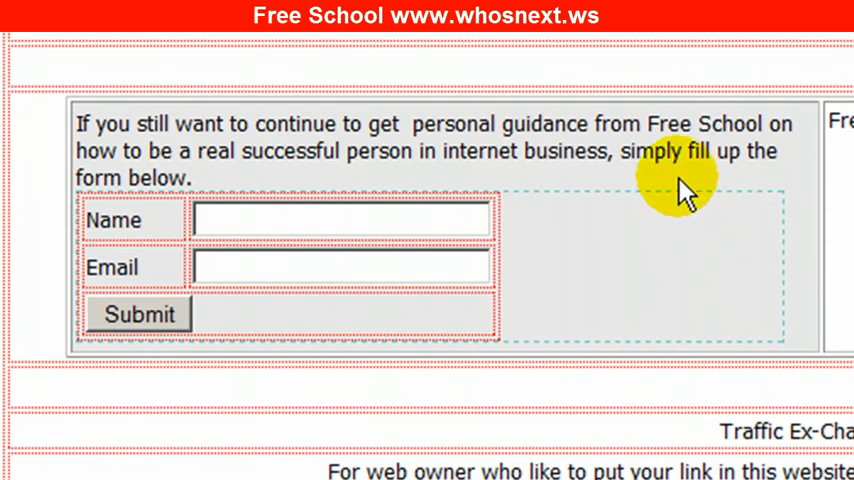
pyautogui.moveTo(736, 220)
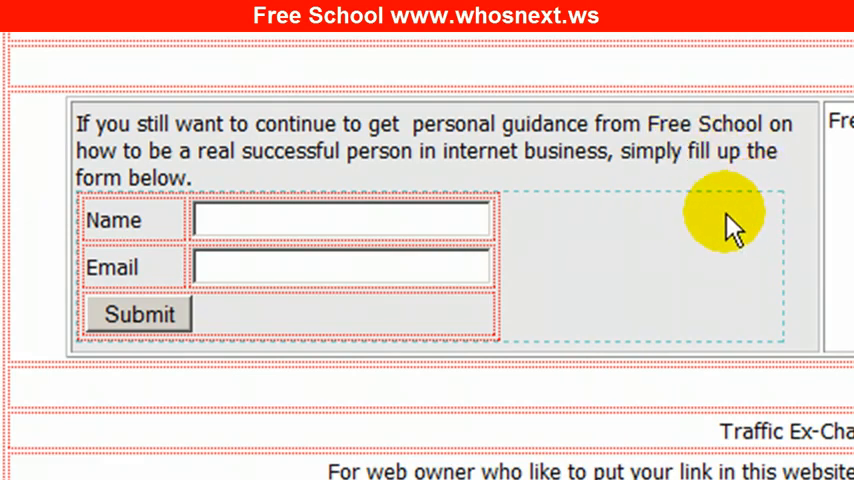
pyautogui.moveTo(64, 260)
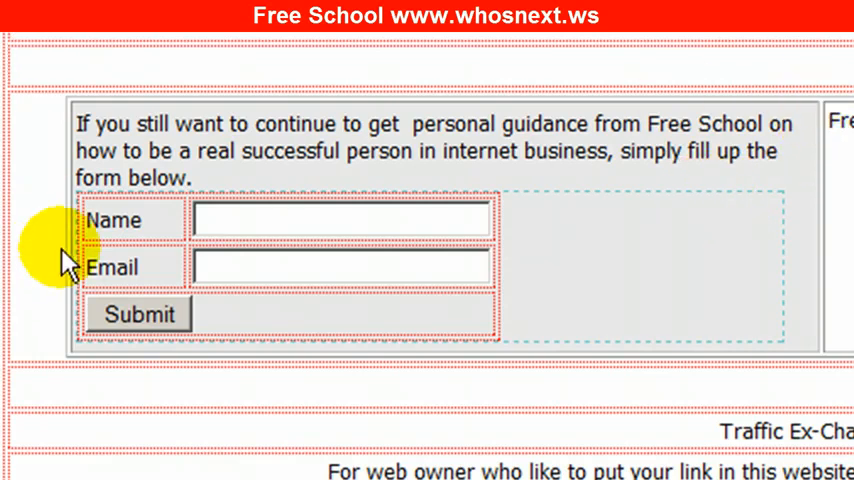
pyautogui.moveTo(662, 380)
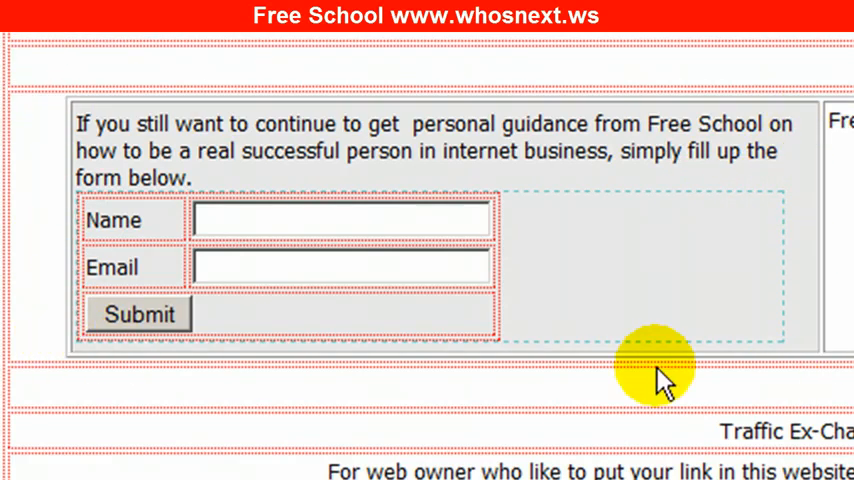
pyautogui.moveTo(710, 284)
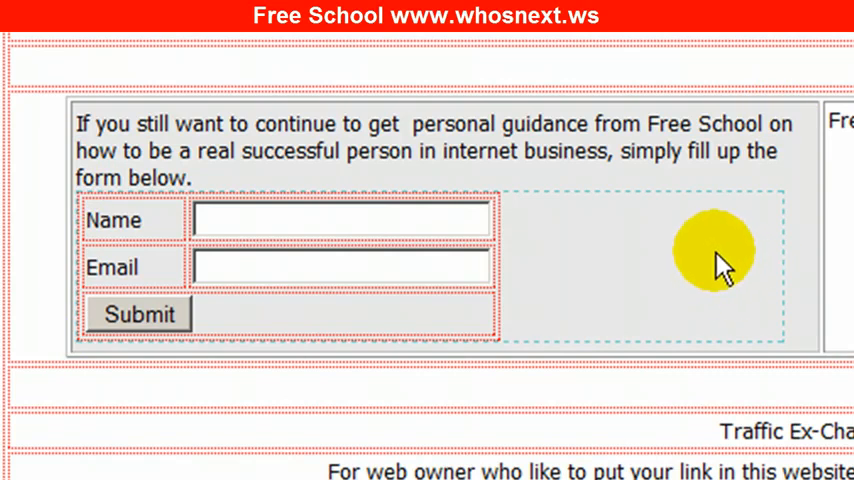
pyautogui.moveTo(624, 136)
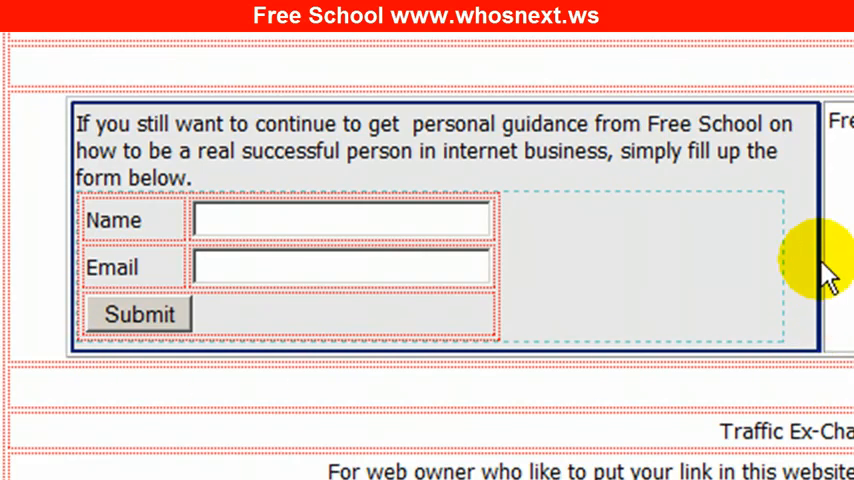
pyautogui.moveTo(644, 152)
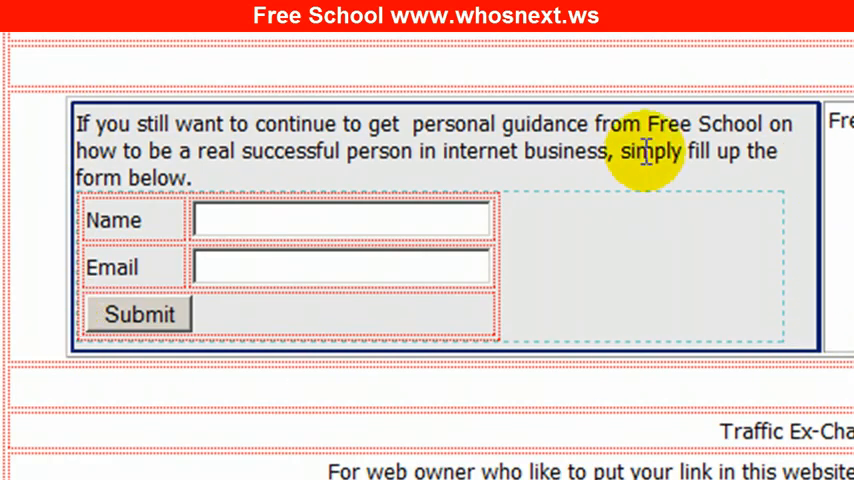
pyautogui.moveTo(610, 370)
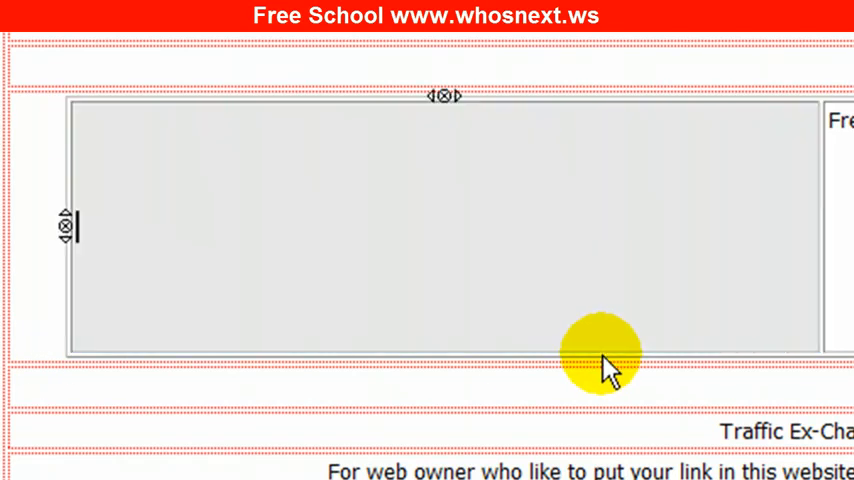
pyautogui.moveTo(644, 290)
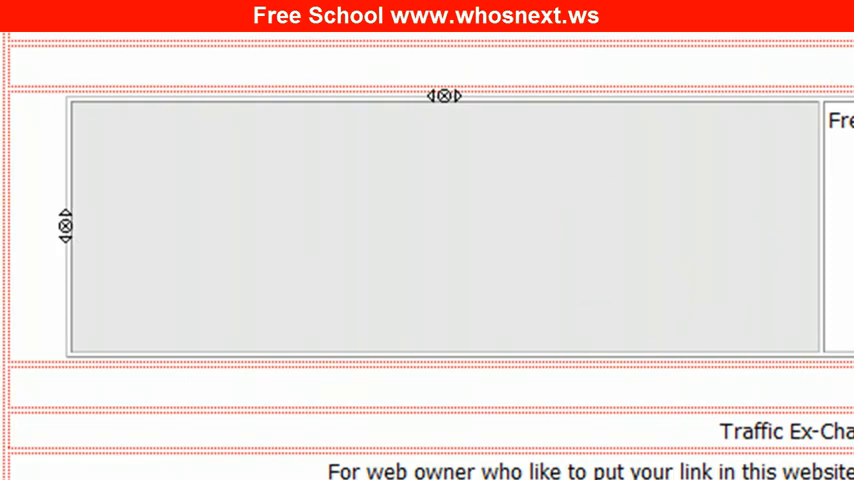
pyautogui.moveTo(844, 160)
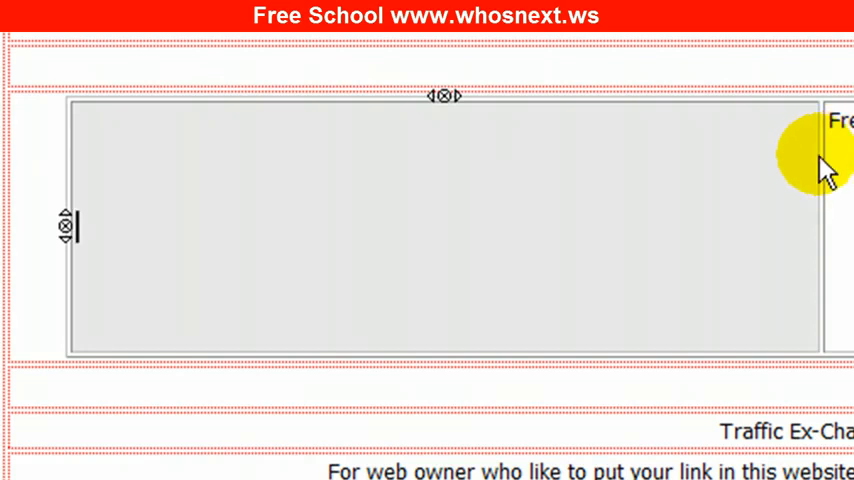
pyautogui.moveTo(820, 164)
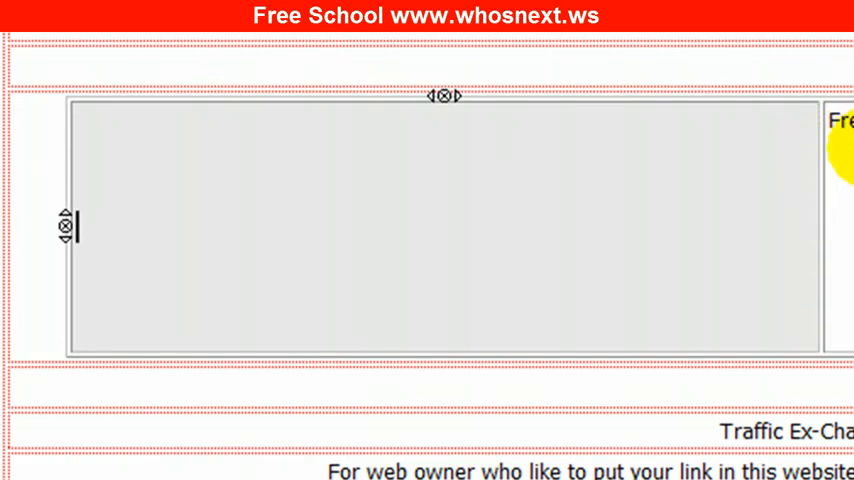
pyautogui.moveTo(684, 190)
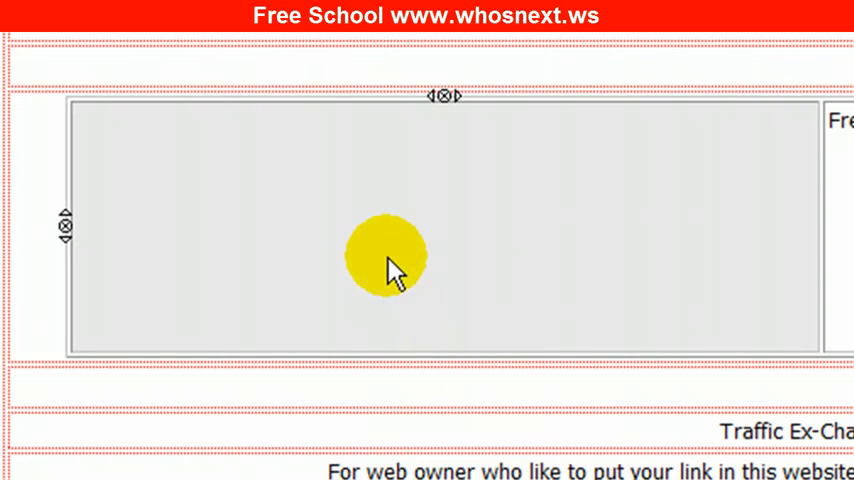
pyautogui.moveTo(80, 250)
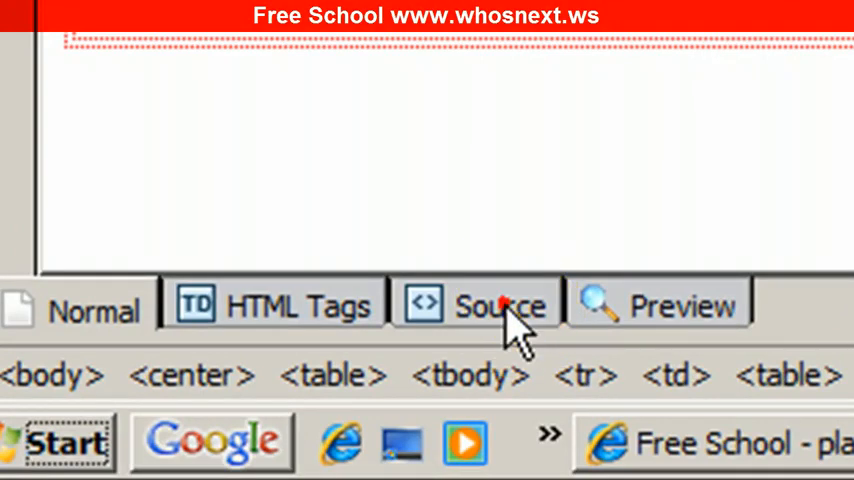
pyautogui.click(484, 304)
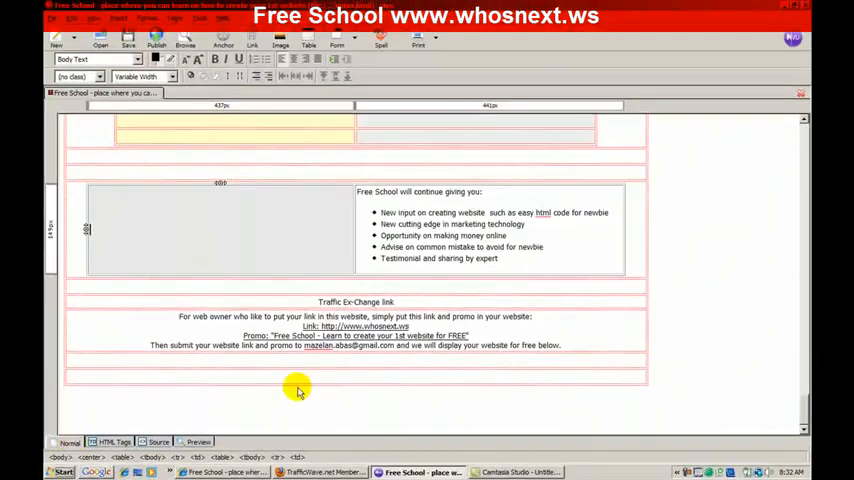
pyautogui.moveTo(370, 216)
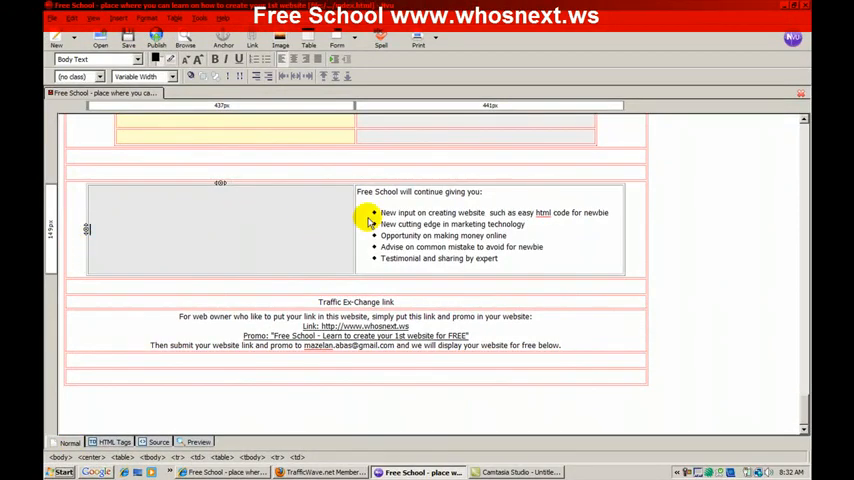
pyautogui.moveTo(232, 244)
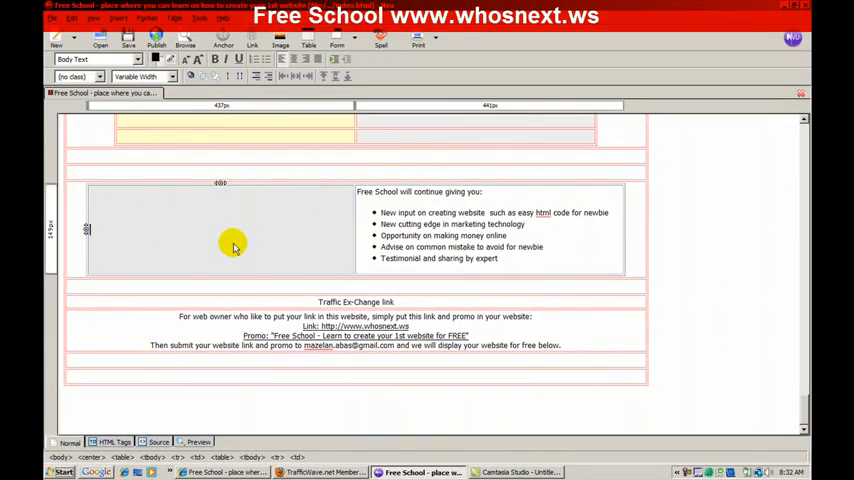
pyautogui.moveTo(548, 330)
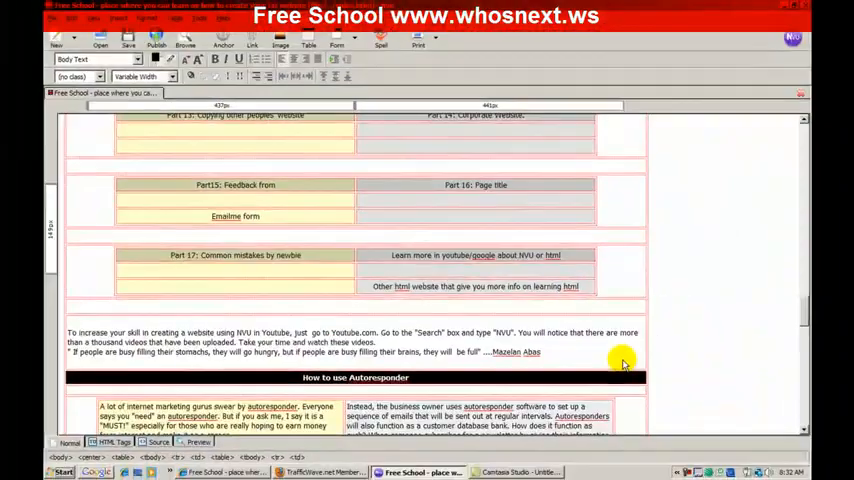
pyautogui.scroll(-3)
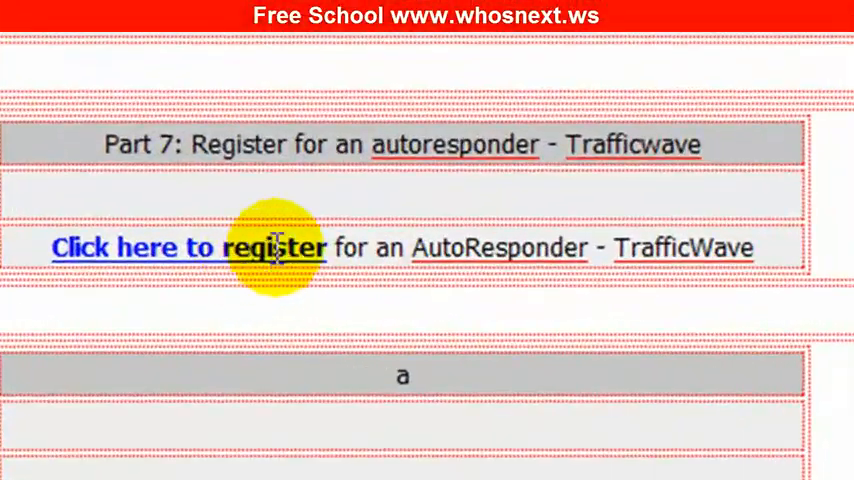
pyautogui.moveTo(256, 296)
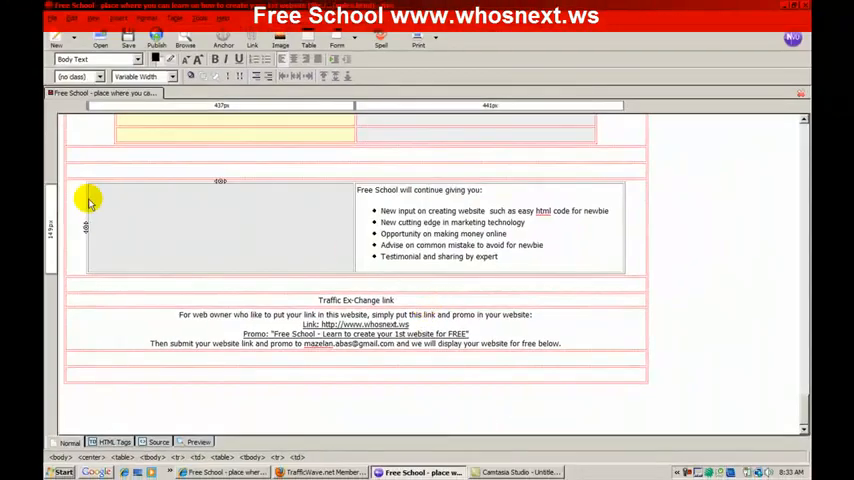
pyautogui.moveTo(344, 250)
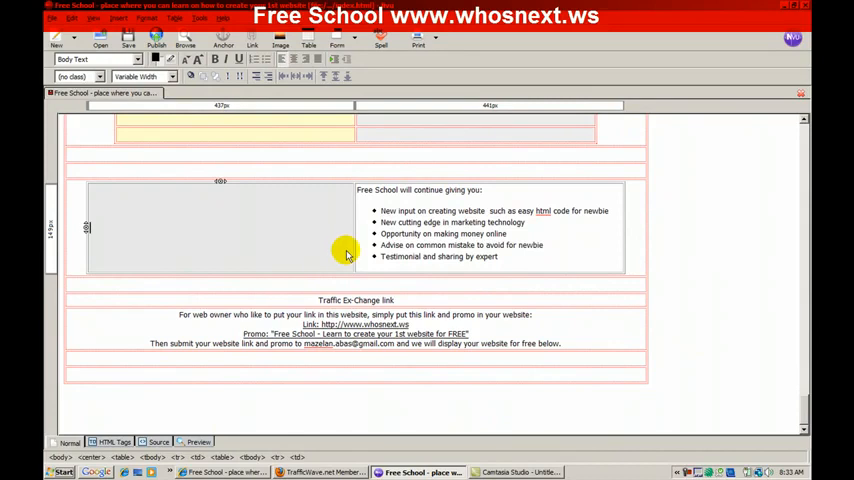
pyautogui.moveTo(370, 296)
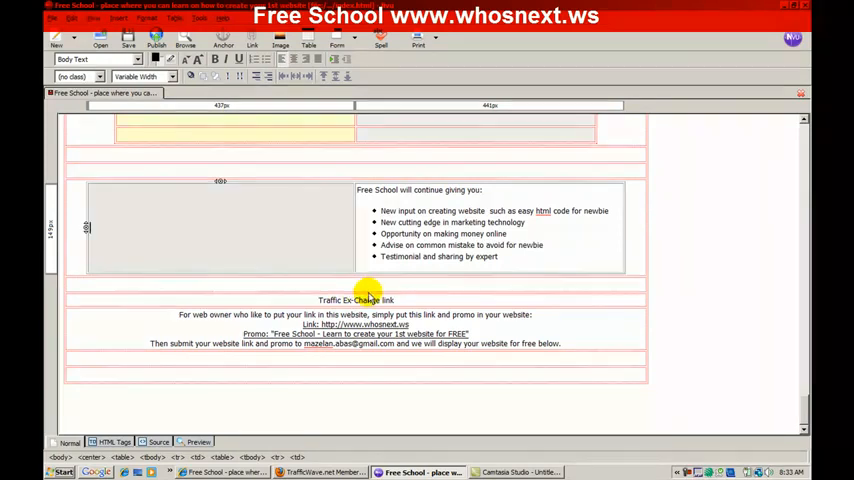
# Bring up the File menu to save the page as a separate copy.
pyautogui.click(152, 52)
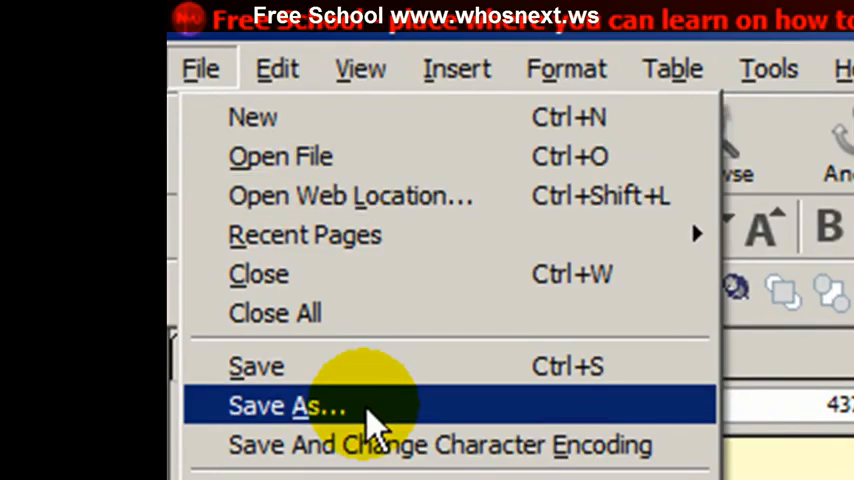
pyautogui.moveTo(384, 424)
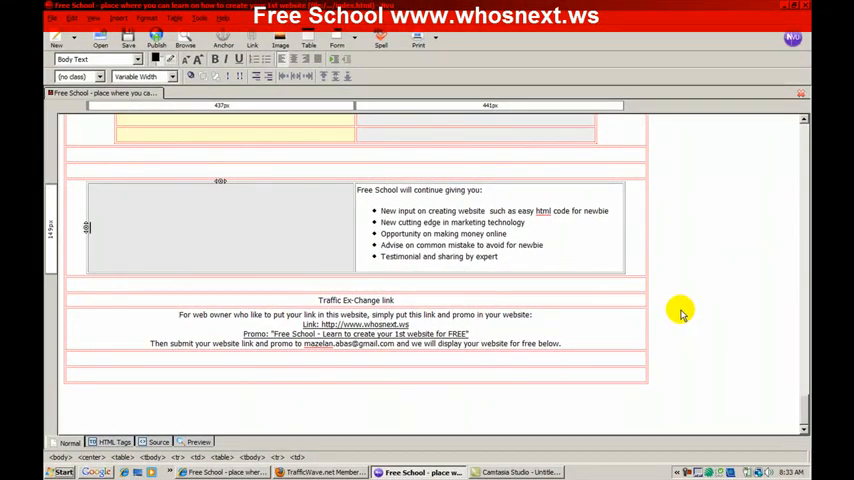
pyautogui.moveTo(536, 332)
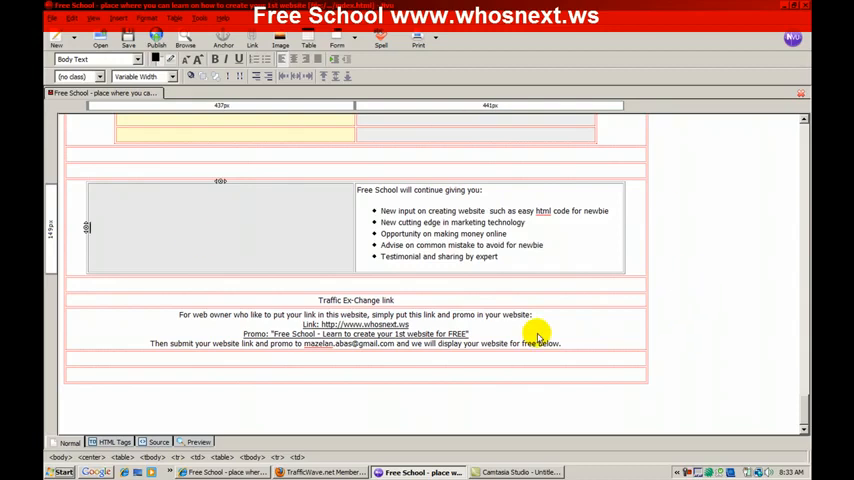
pyautogui.moveTo(622, 376)
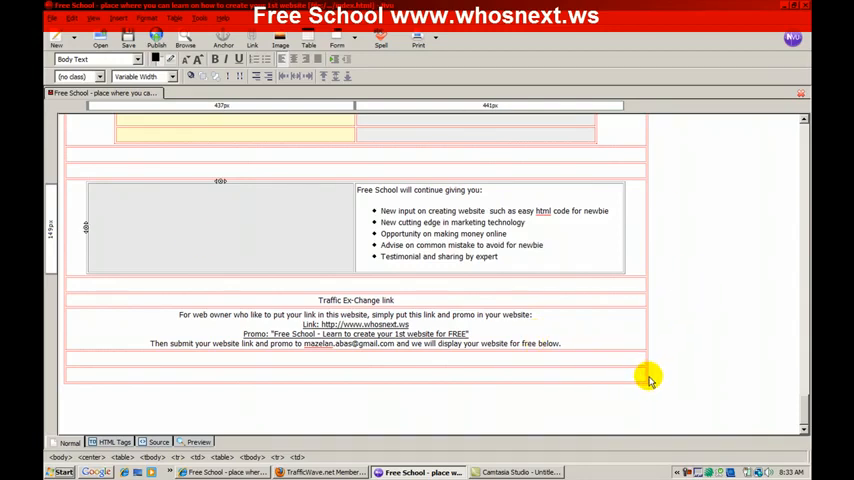
pyautogui.moveTo(680, 372)
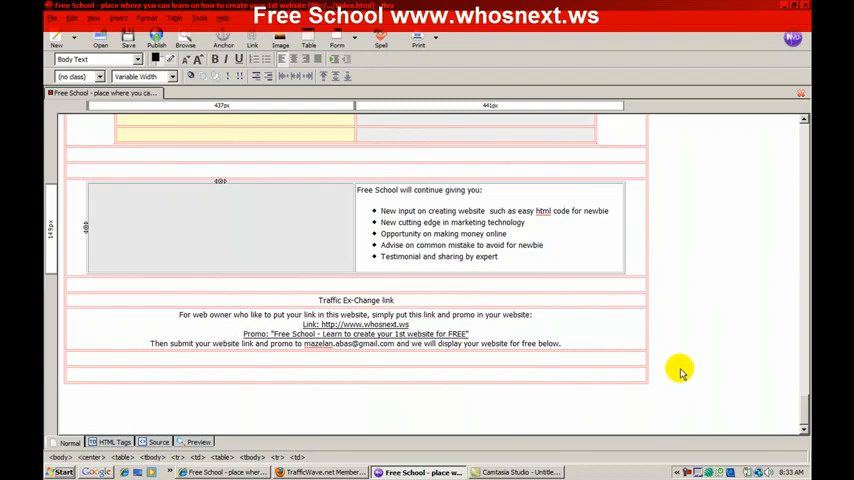